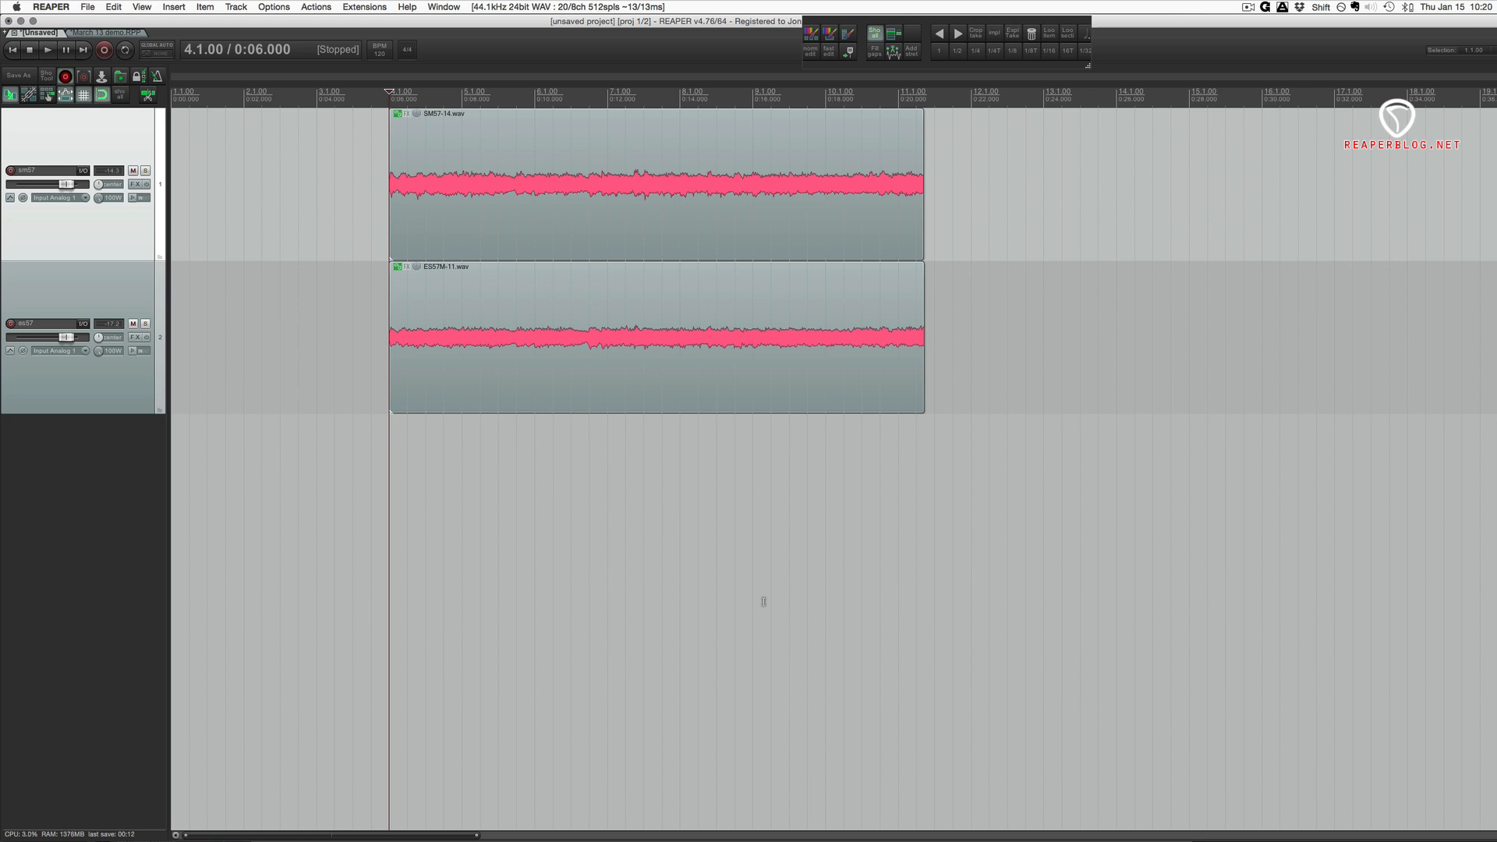
# Search Preferences for 'faint' and enable 'Draw faint peaks in folder tracks' under Peaks/Waveforms.
pyautogui.click(407, 93)
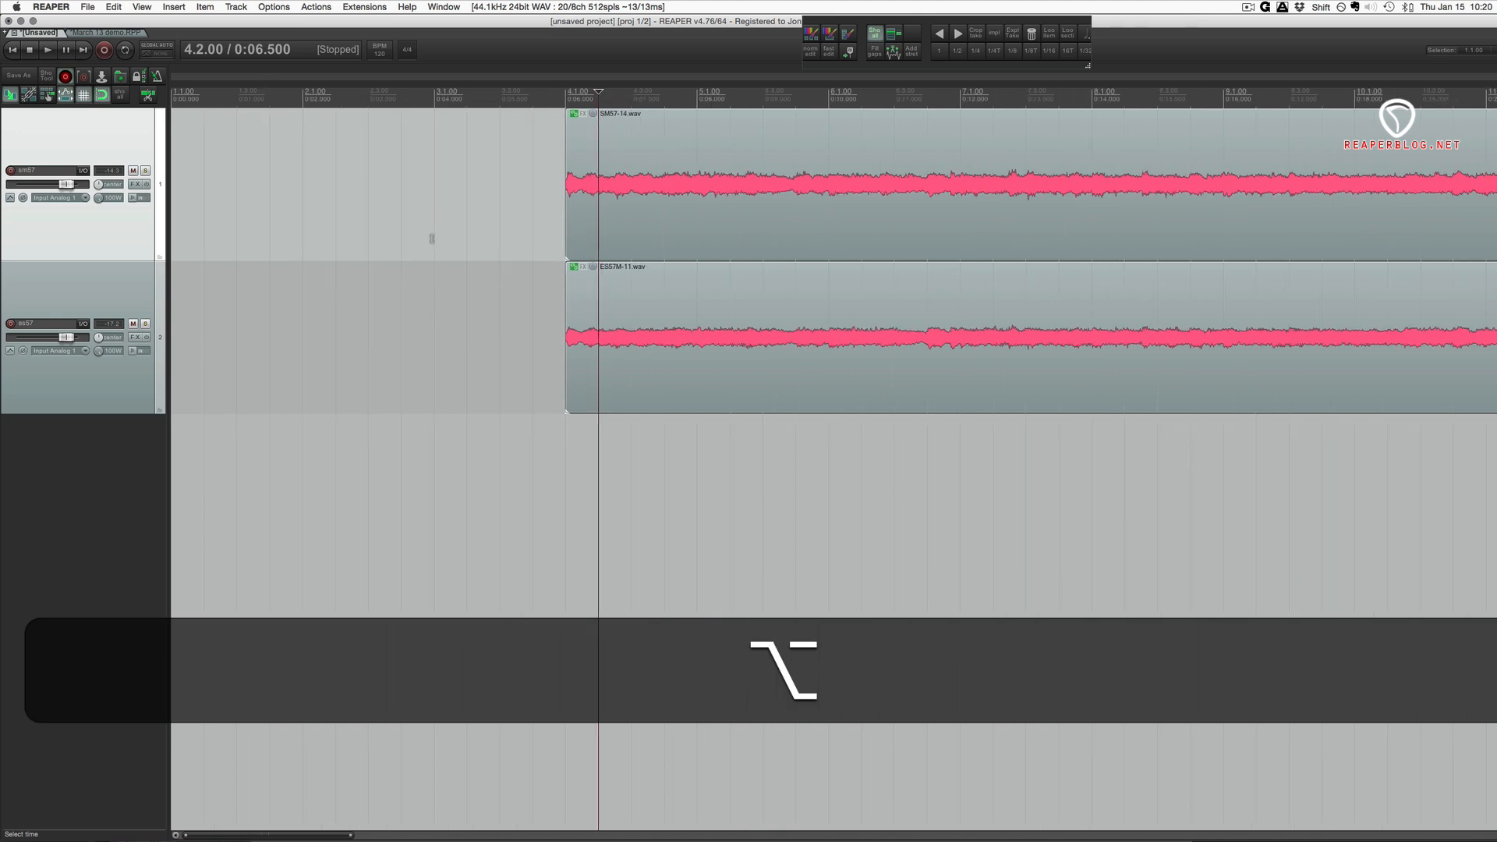
pyautogui.click(47, 49)
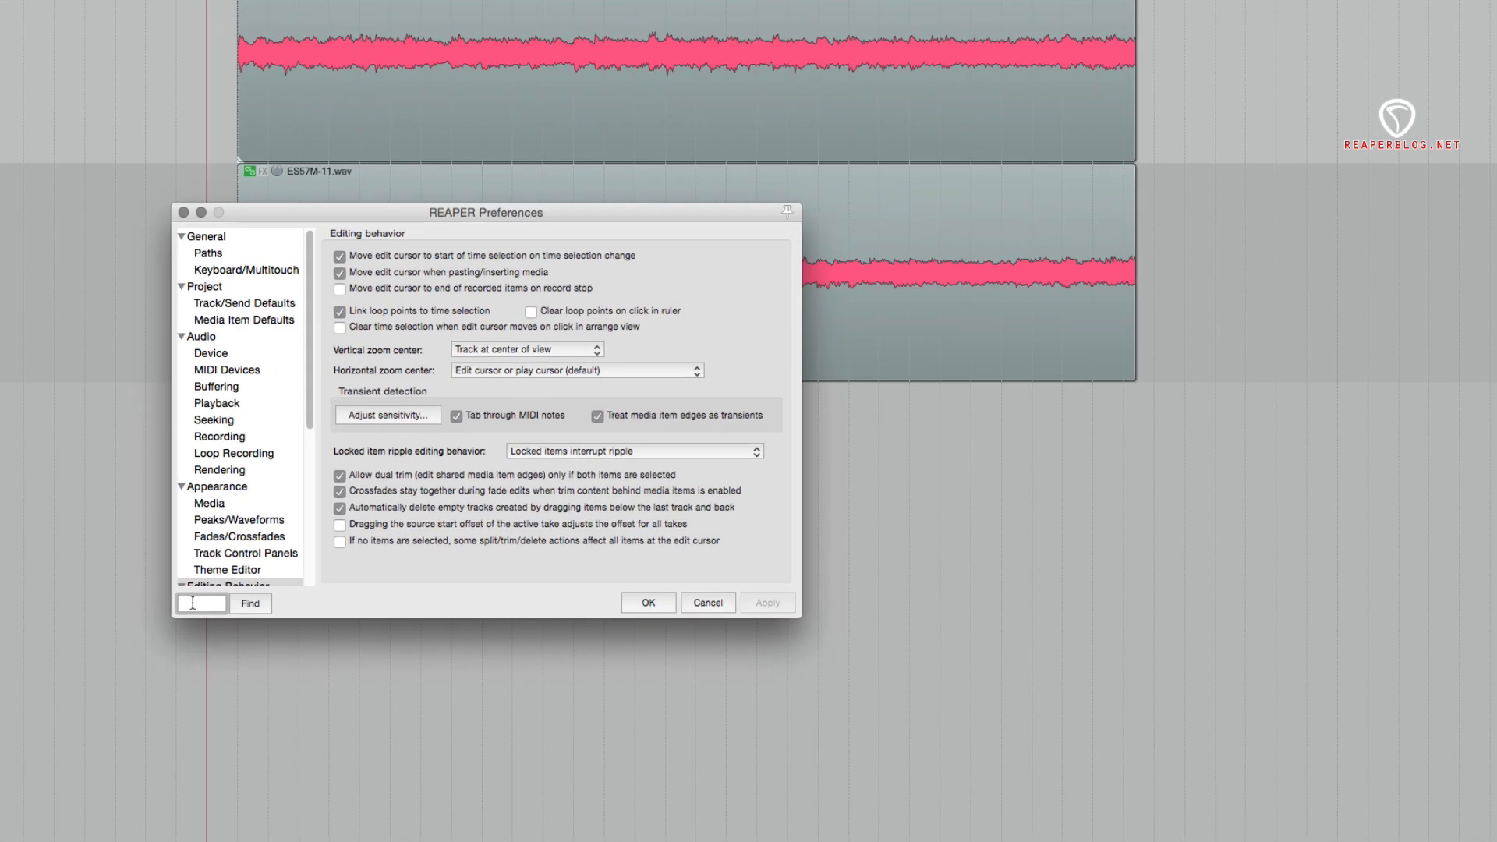
pyautogui.write('faint')
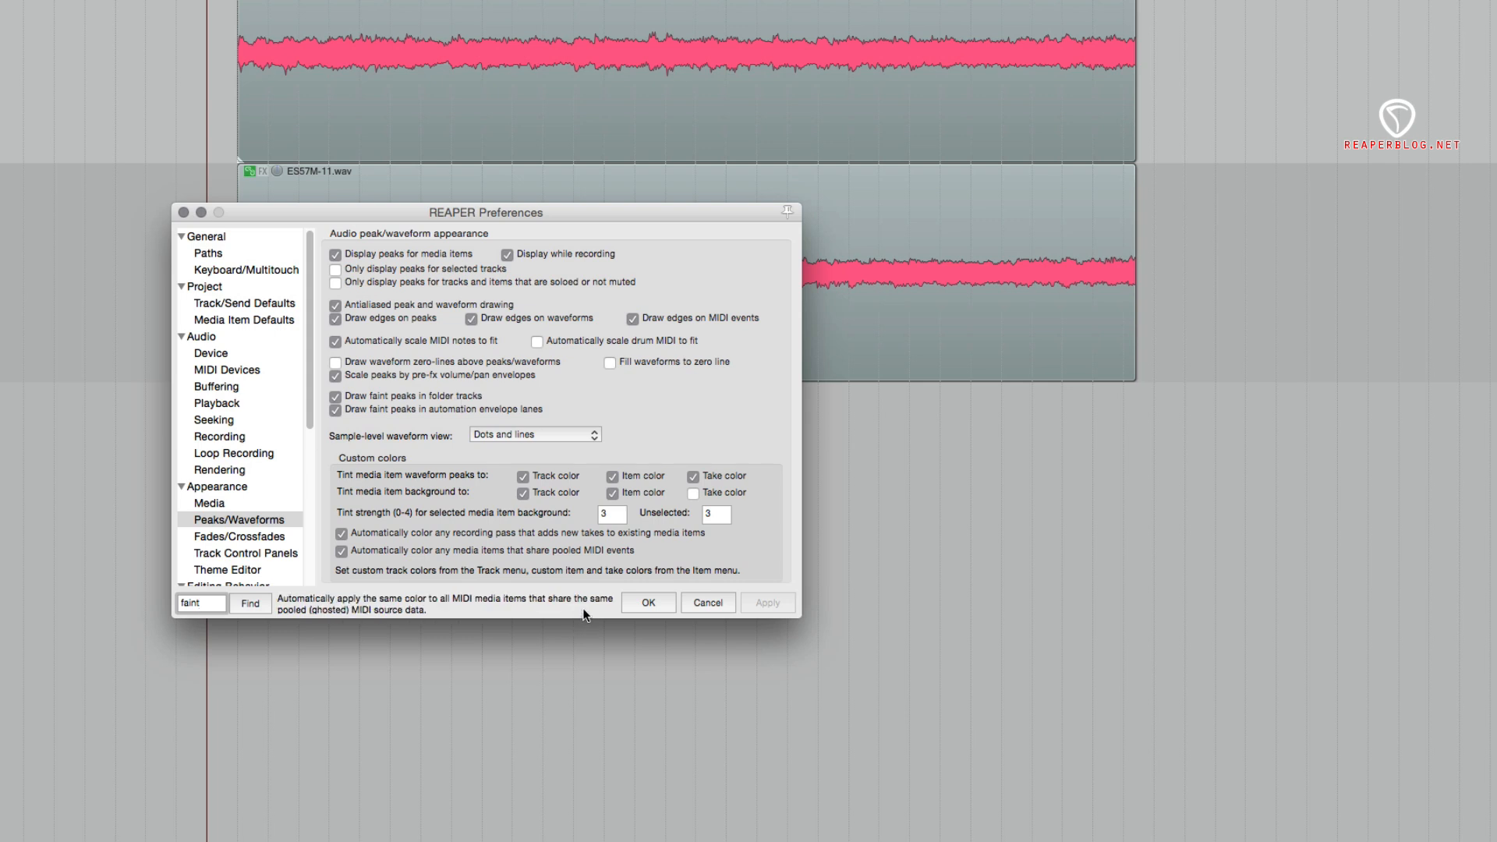
pyautogui.click(647, 602)
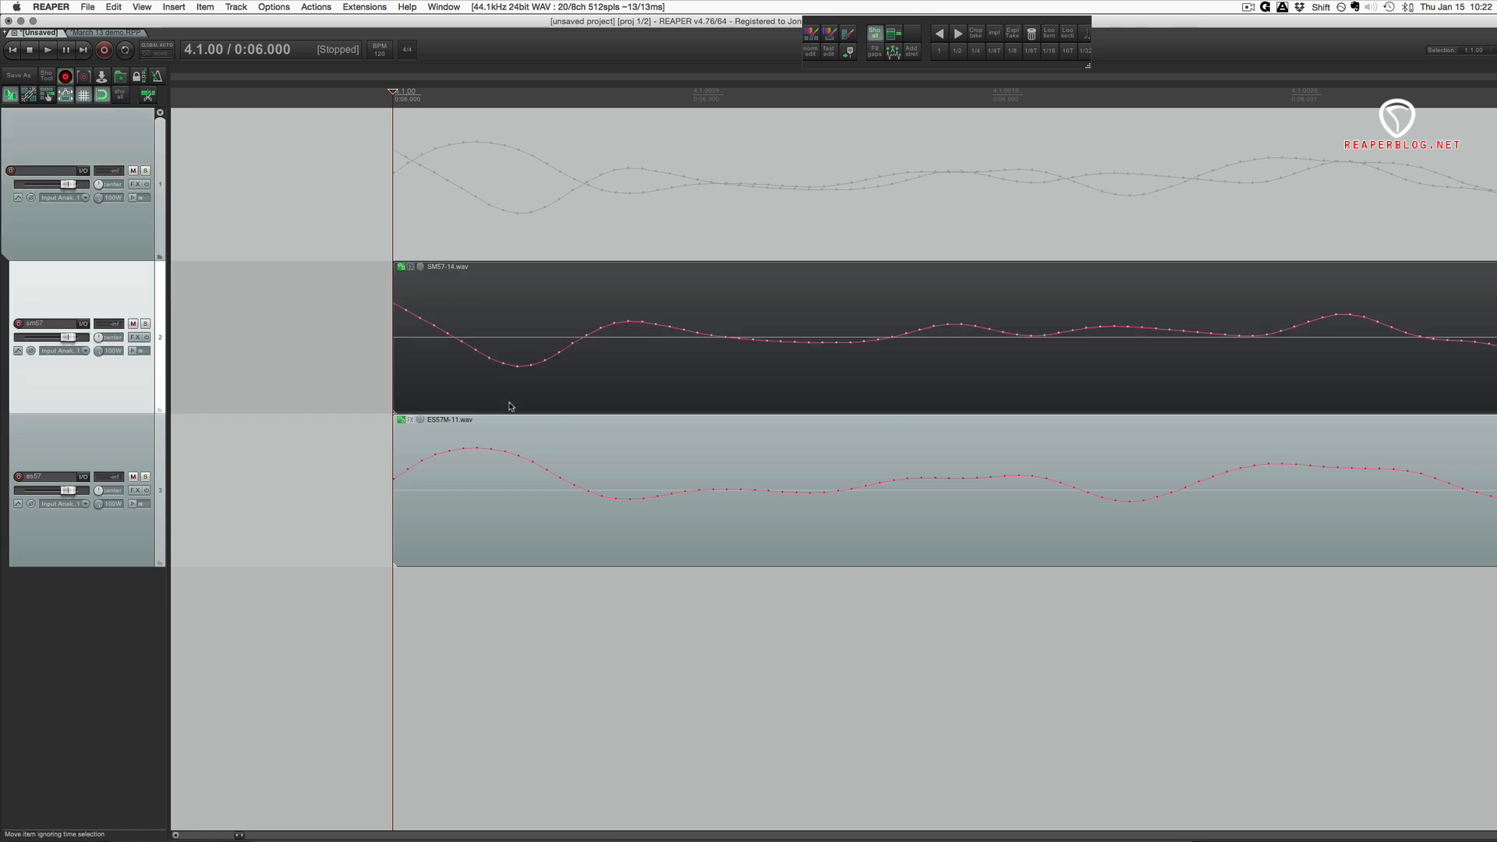
pyautogui.moveTo(533, 438)
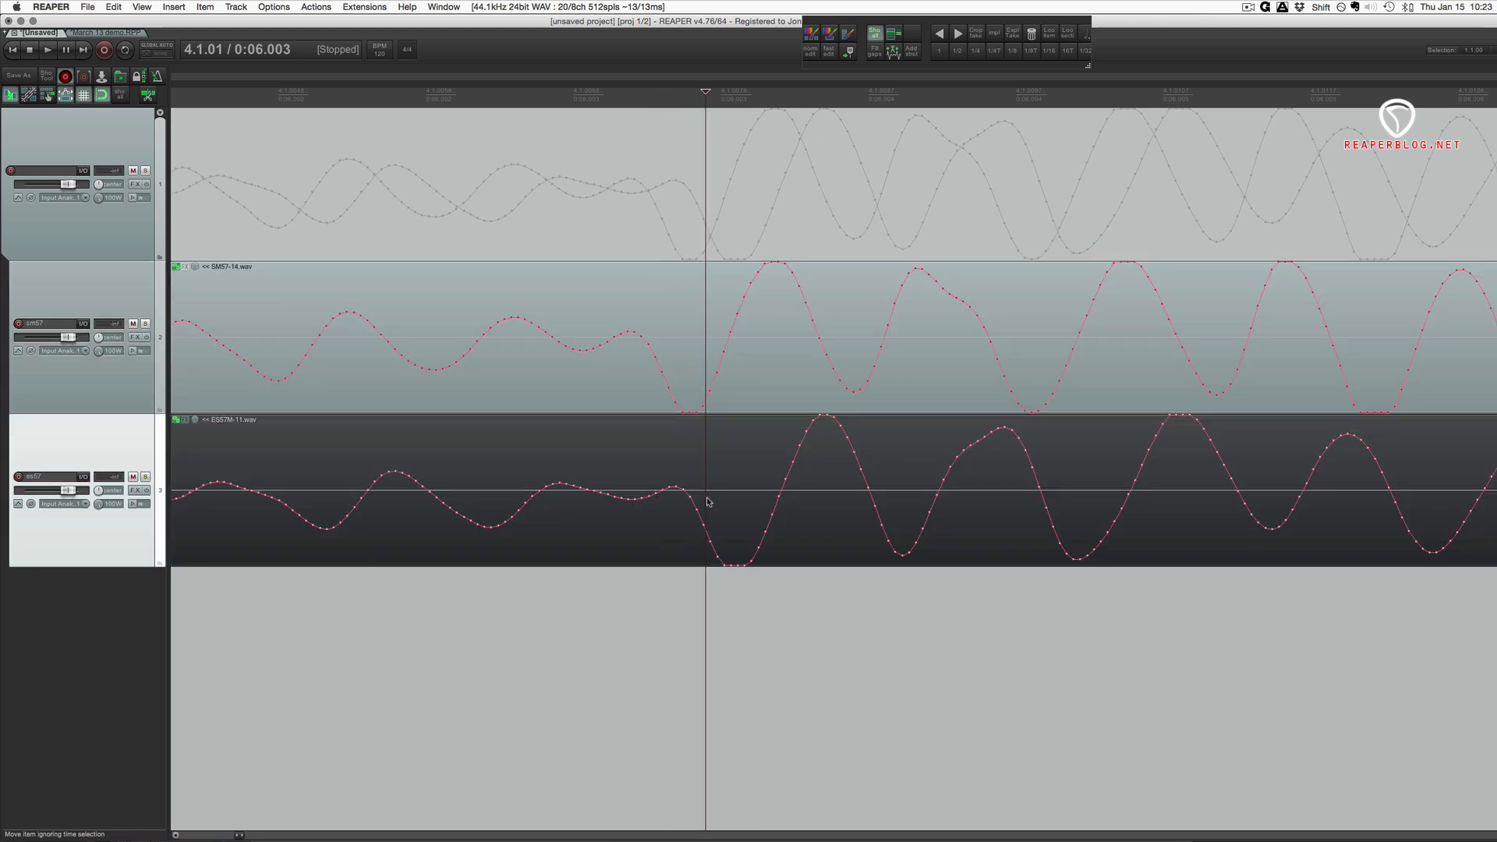
pyautogui.moveTo(792, 499)
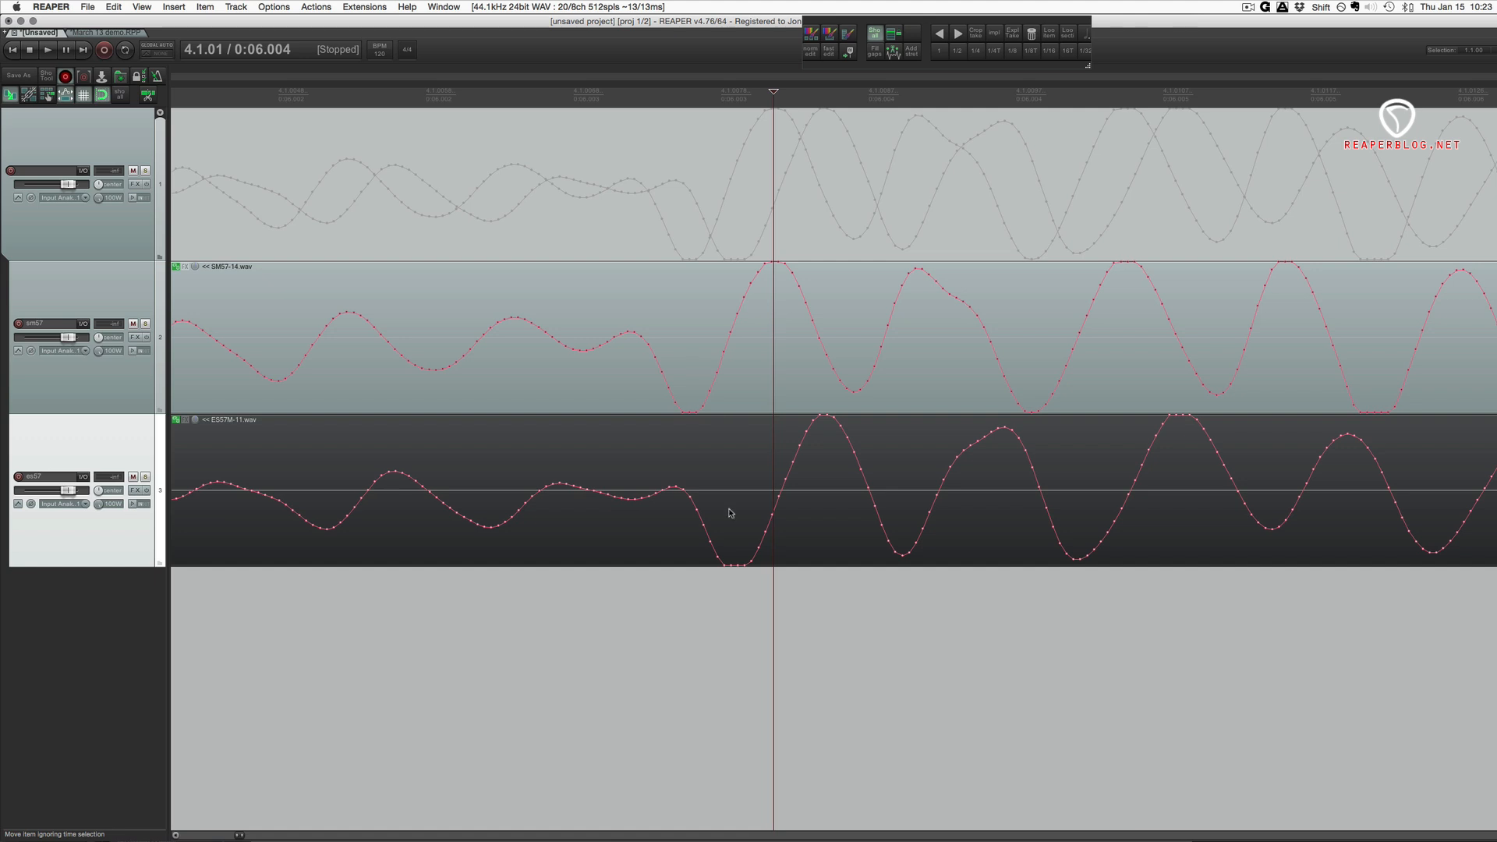
pyautogui.moveTo(752, 496)
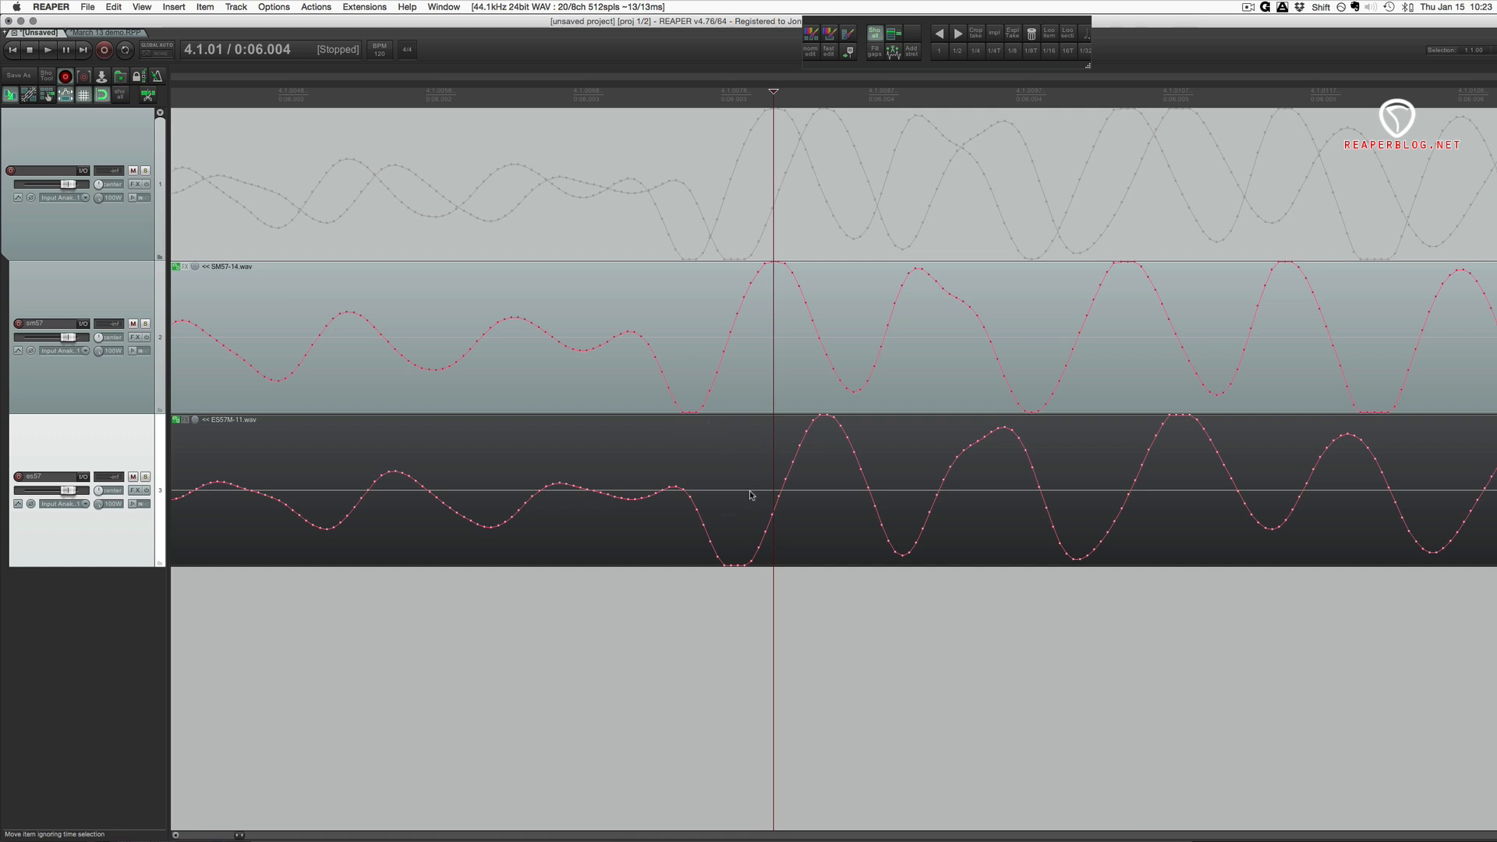
pyautogui.moveTo(749, 496)
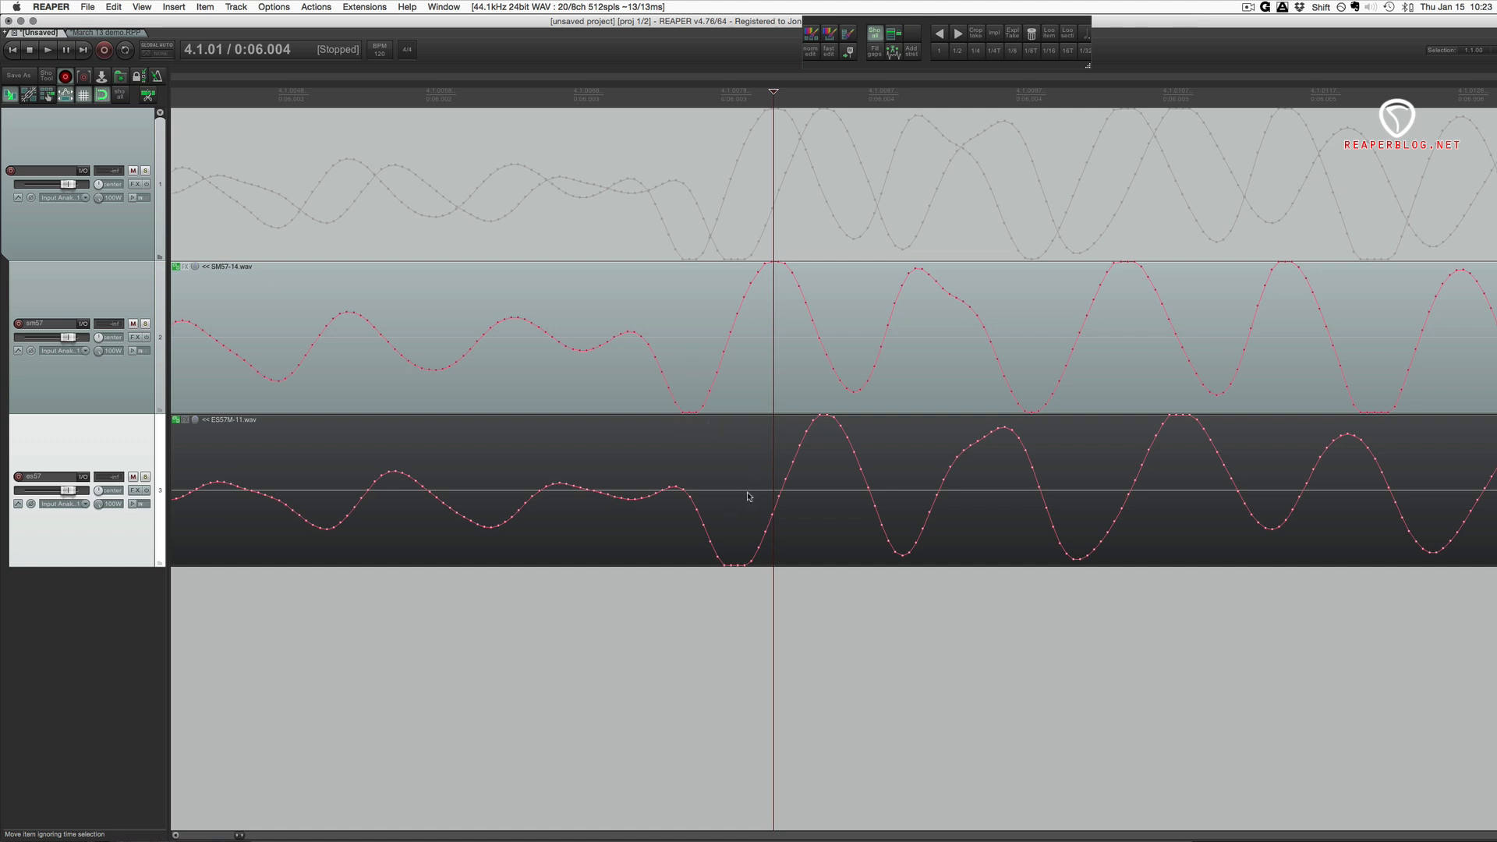
pyautogui.moveTo(834, 510)
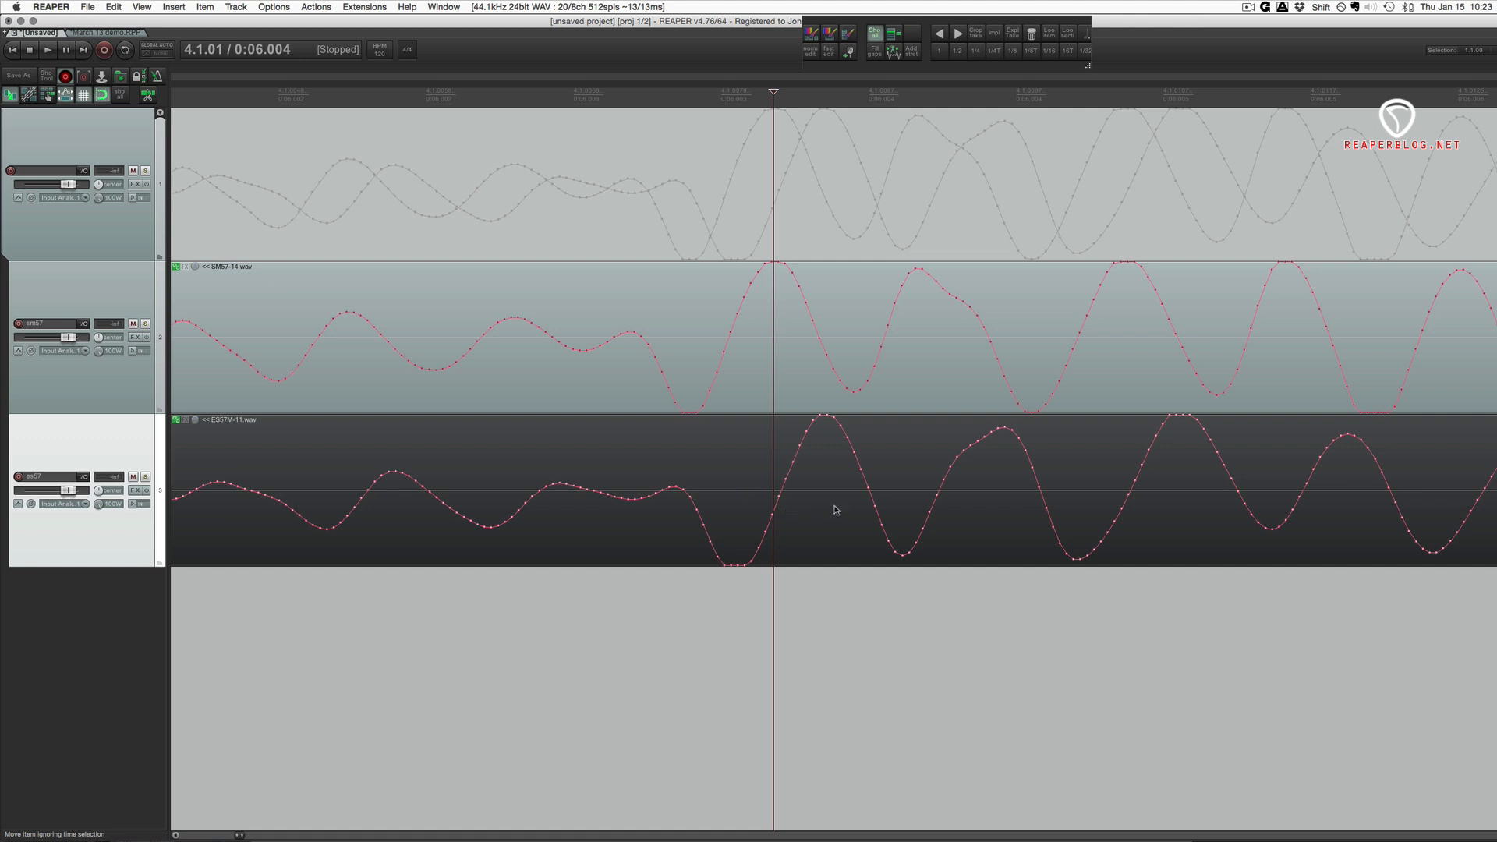
pyautogui.moveTo(877, 515)
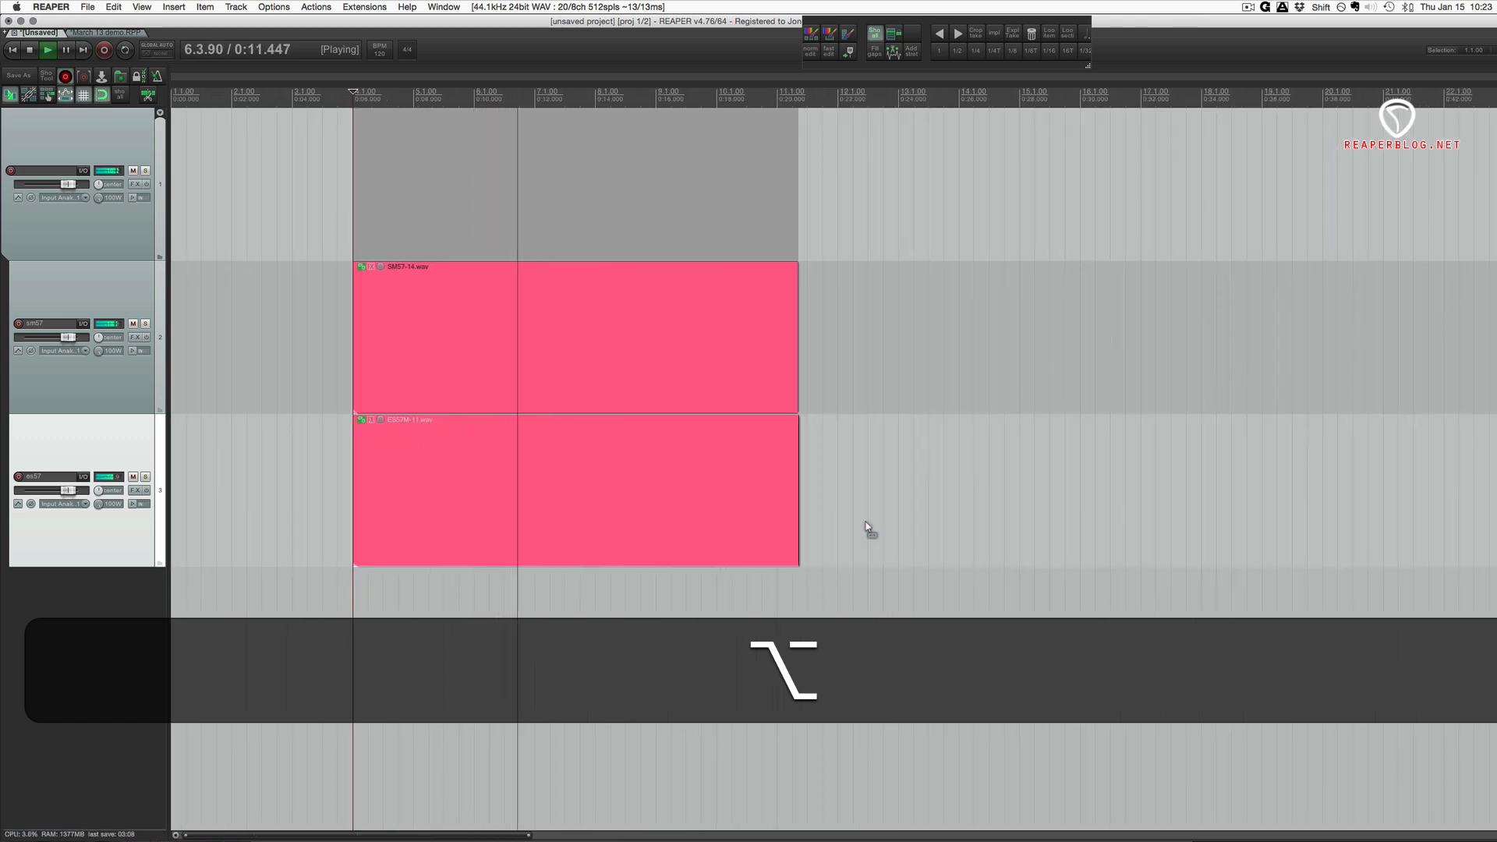
# Play and stop the guitar takes, then redo the phase nudge to compare alignment.
pyautogui.press('space')
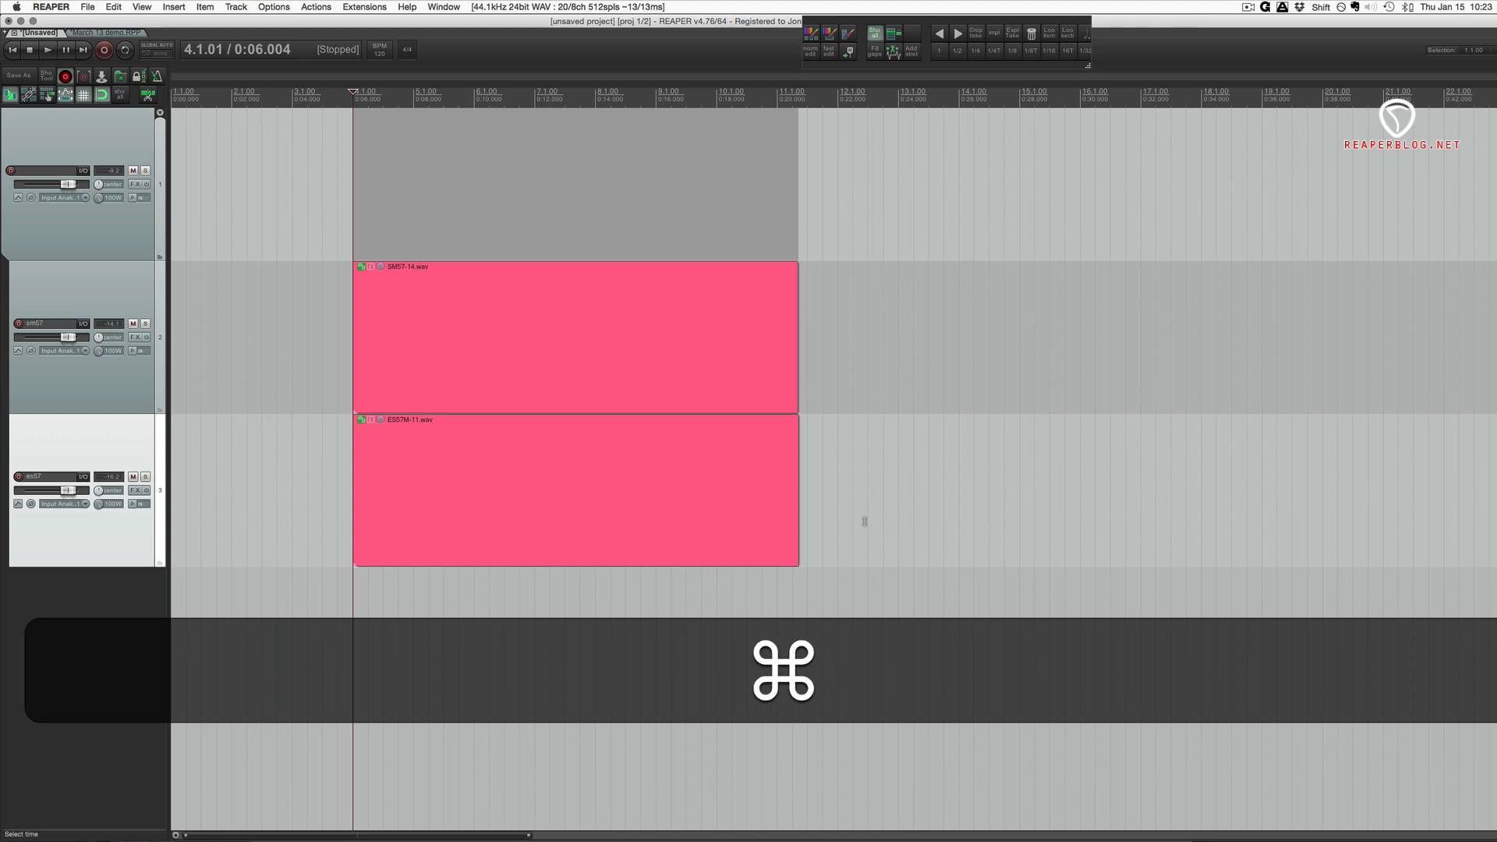
pyautogui.press('space')
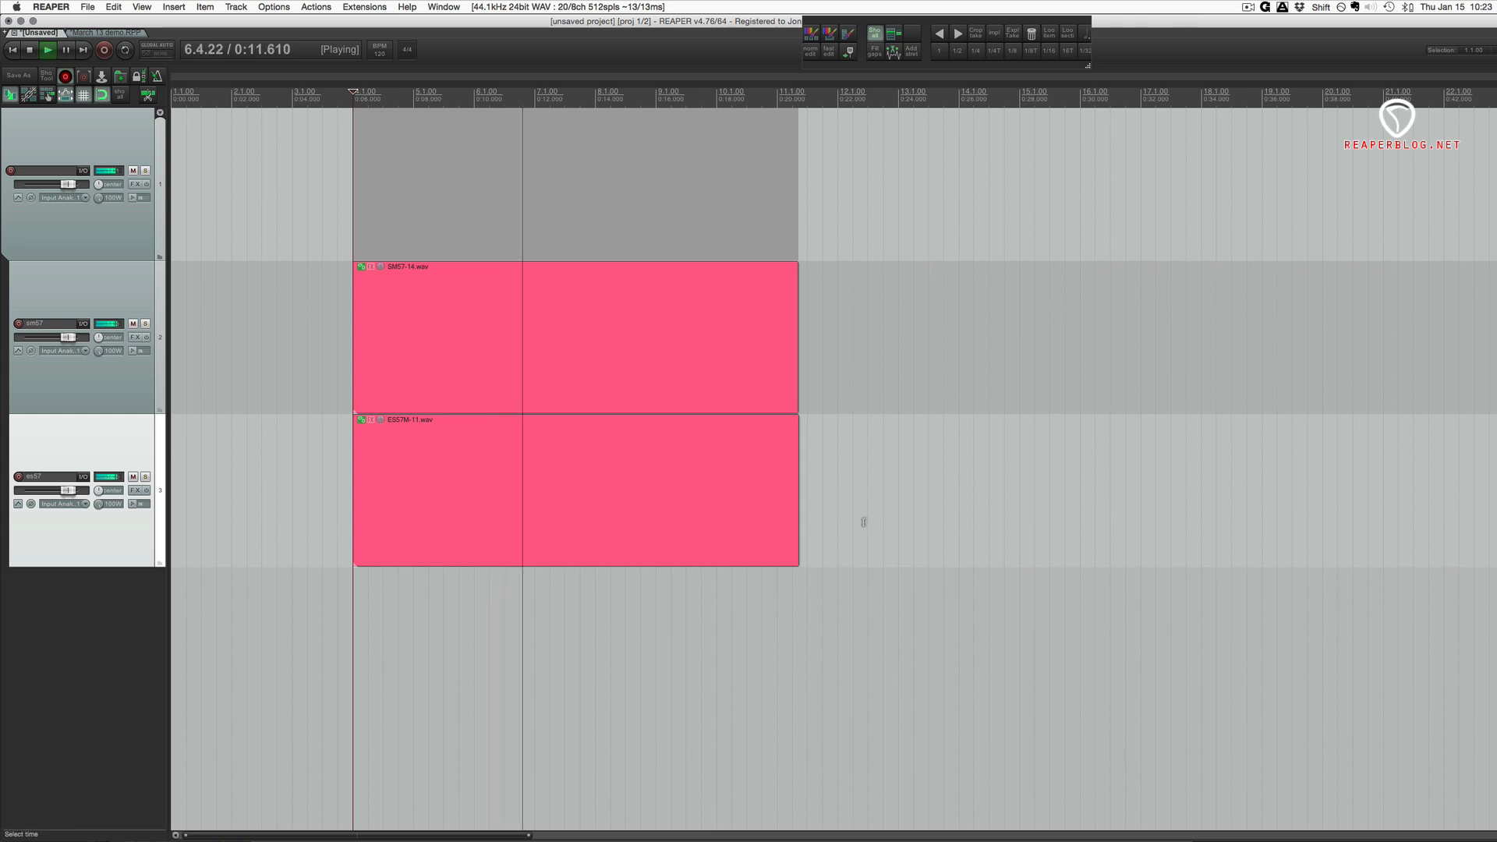
pyautogui.press('shift+cmd+z')
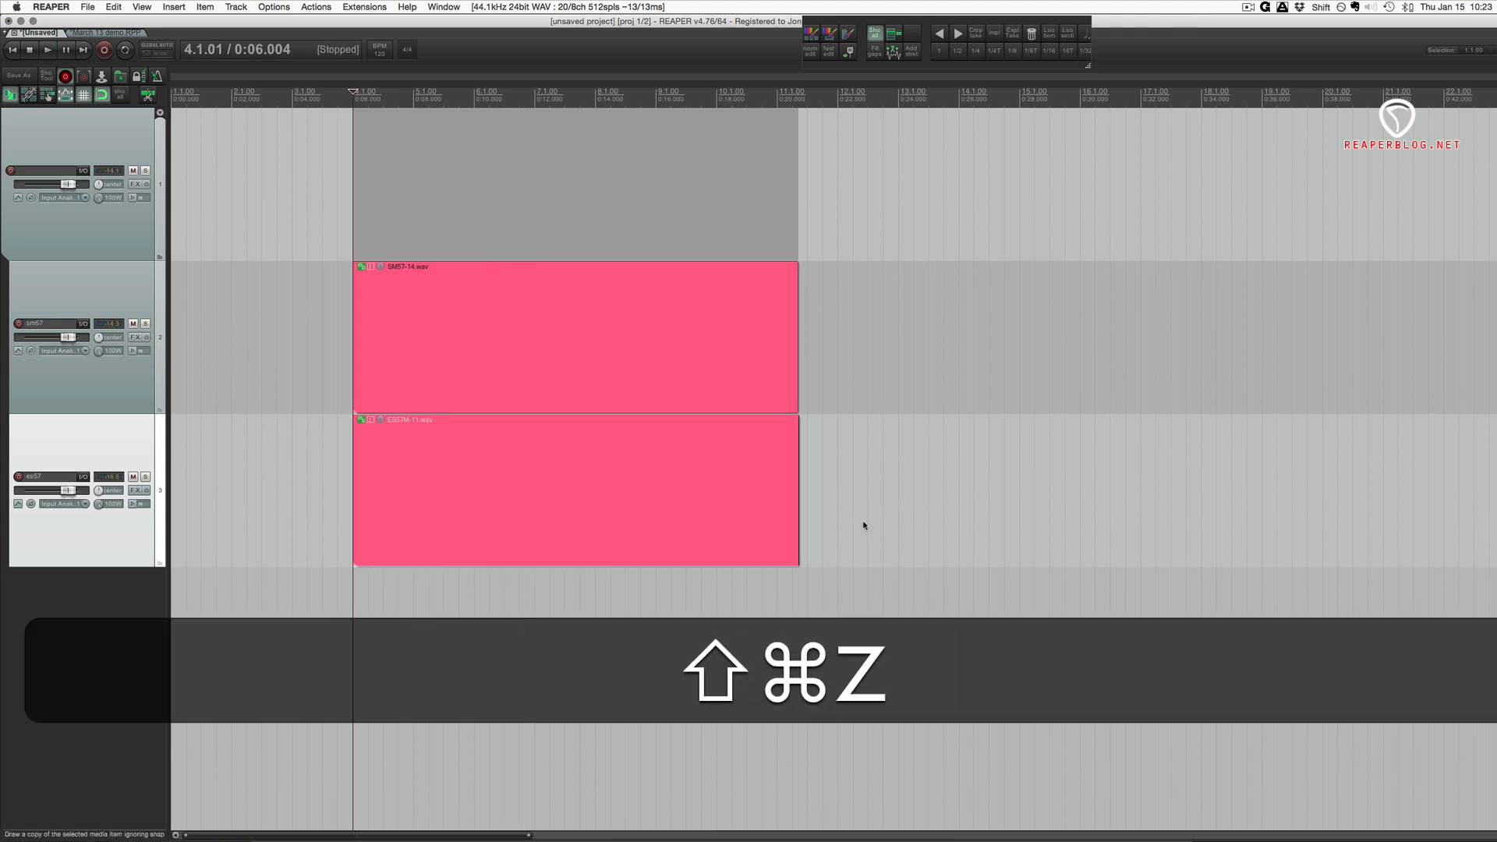